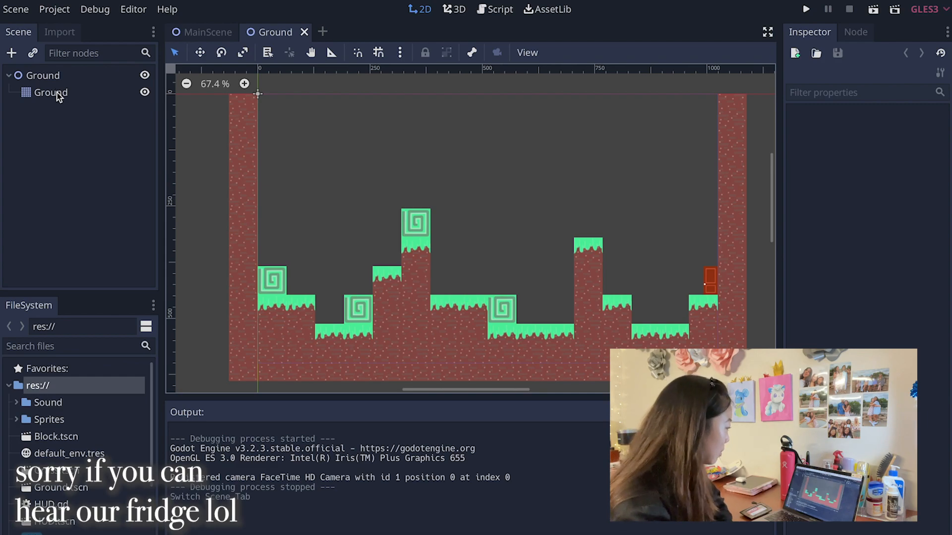
Step: Select the Ground TileMap and scroll through its Block, Dirt and Door tile palette
{"action": "left_click", "coordinate": [51, 92]}
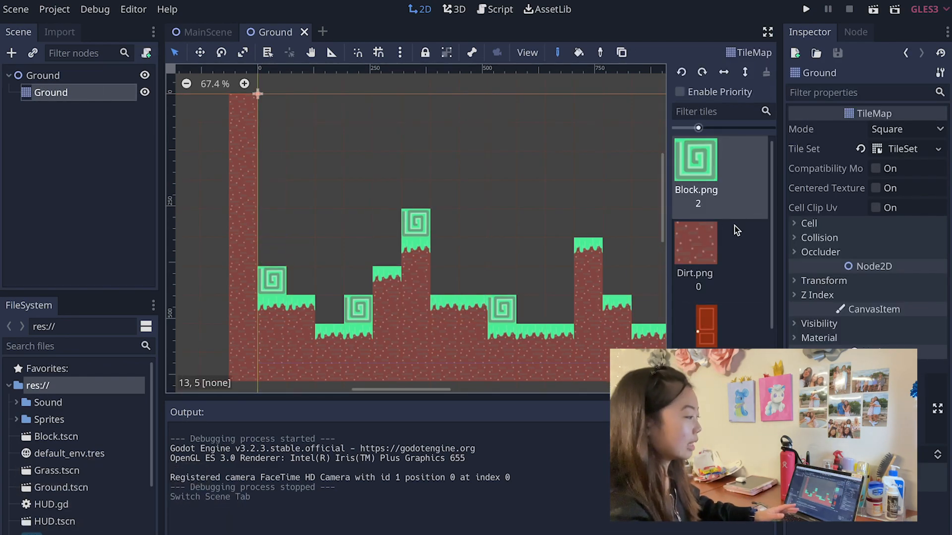
{"action": "scroll", "scroll_direction": "down", "scroll_amount": 3}
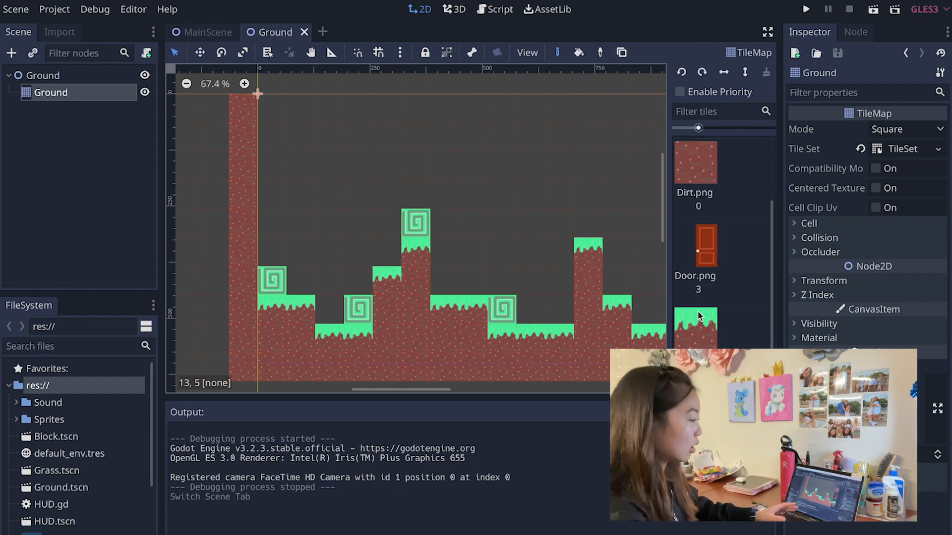
{"action": "scroll", "scroll_direction": "up", "scroll_amount": 3}
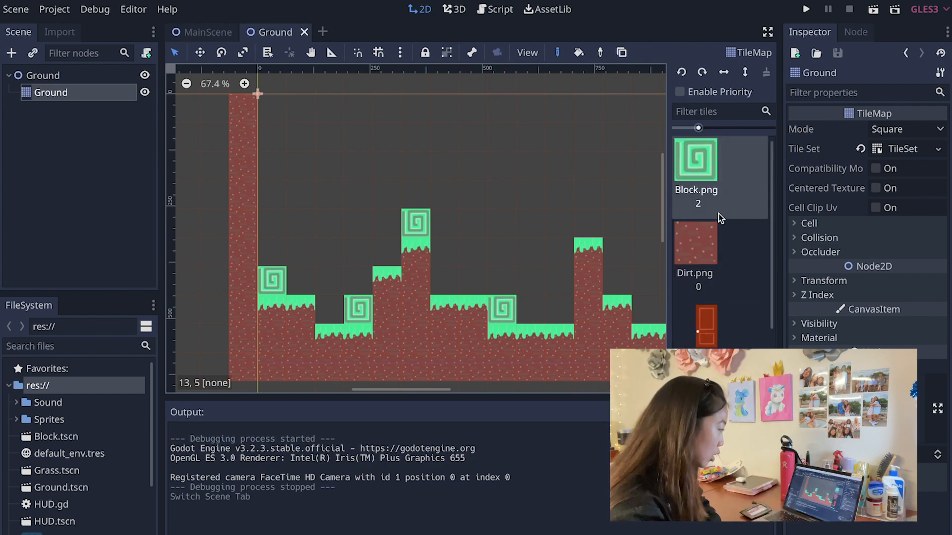
{"action": "mouse_move", "coordinate": [928, 178]}
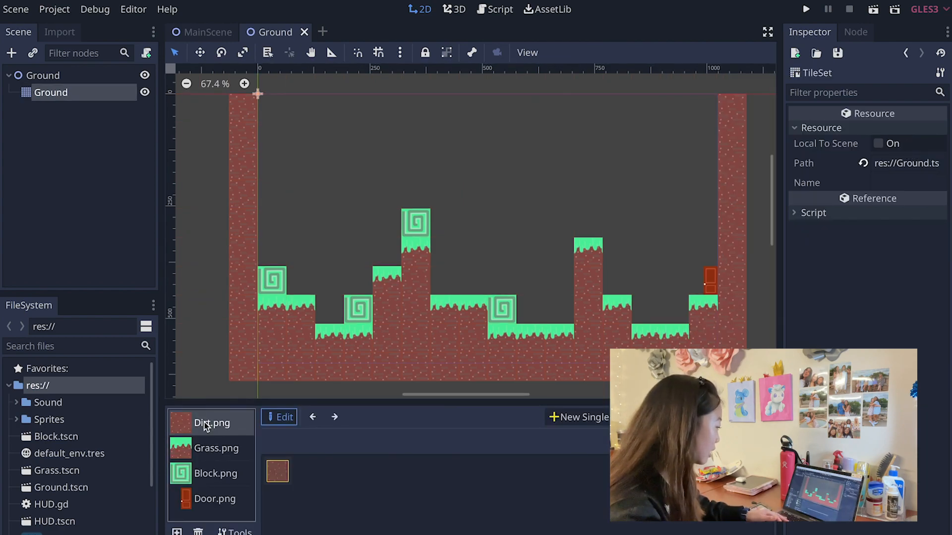
Step: Show the Door.png texture in the Ground TileSet editor
{"action": "left_click", "coordinate": [214, 498]}
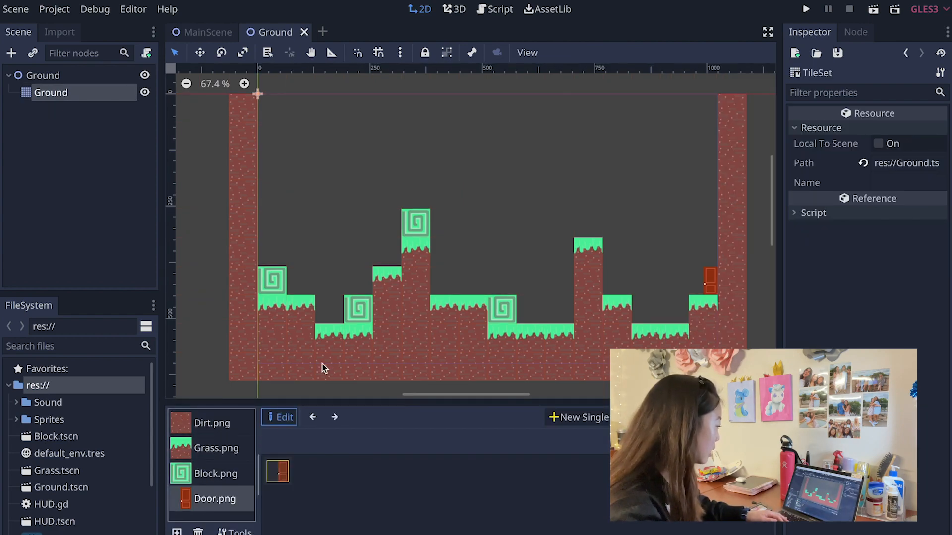